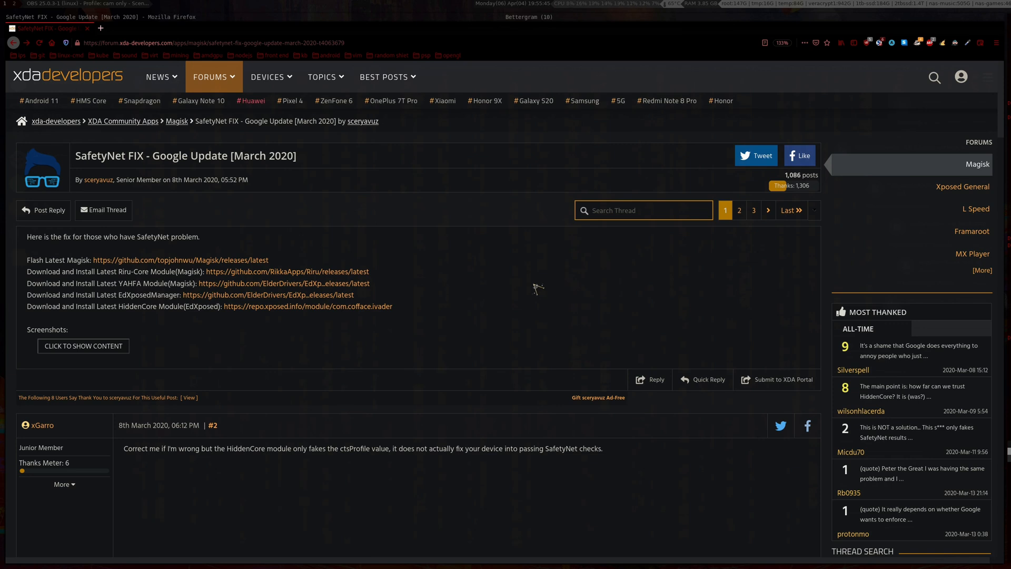
pyautogui.moveTo(992, 365)
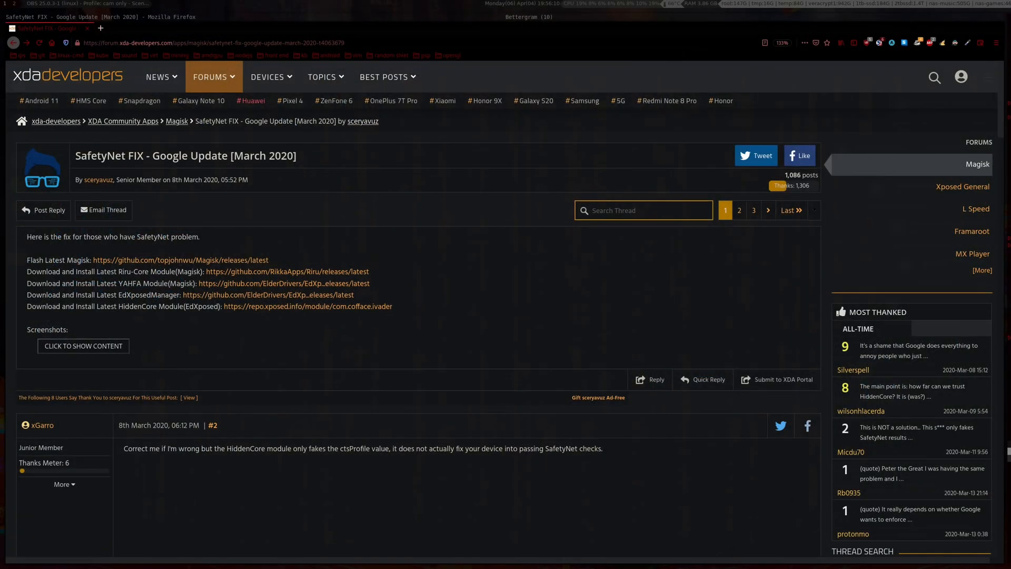
pyautogui.moveTo(610, 249)
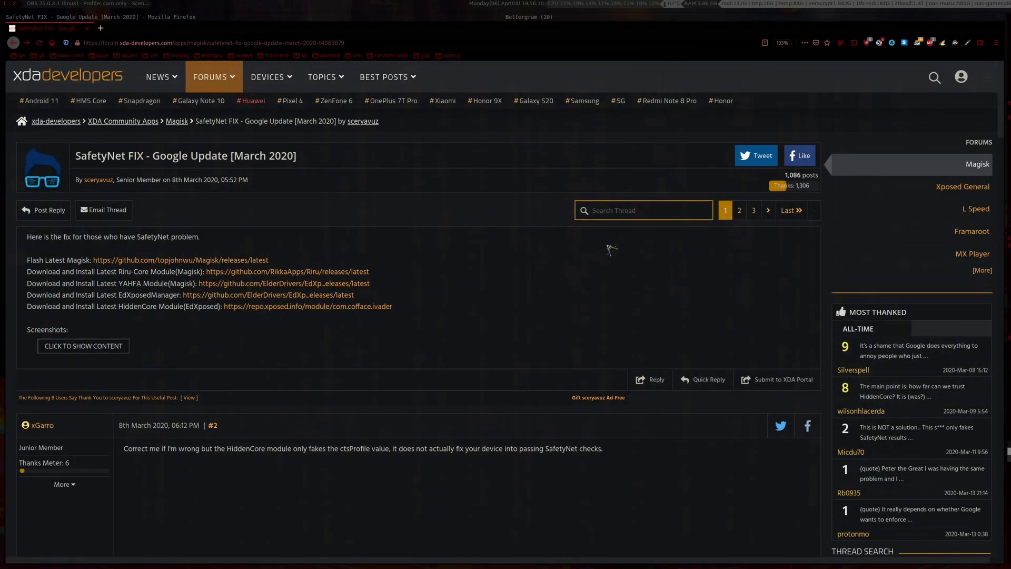
pyautogui.moveTo(485, 252)
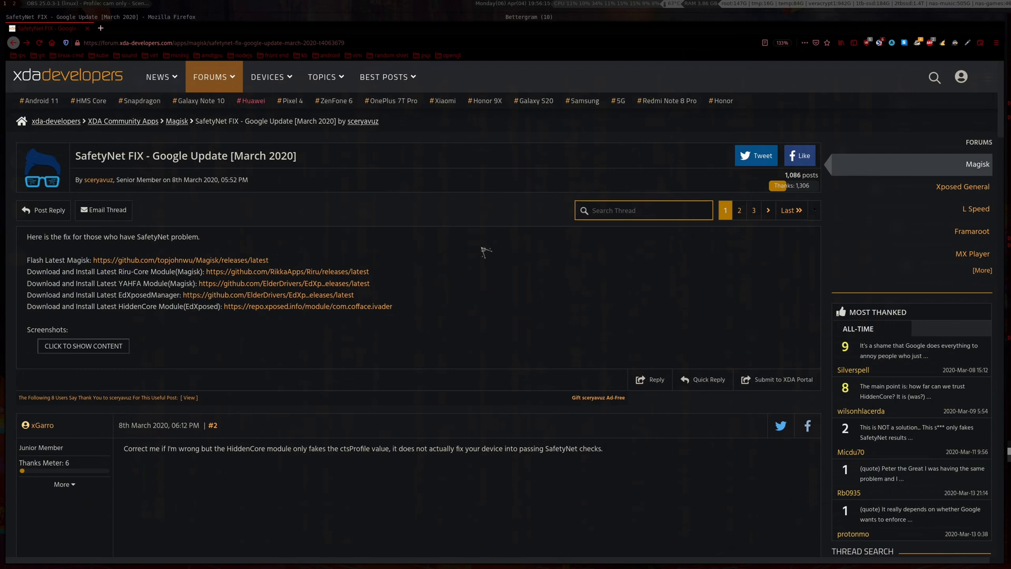
pyautogui.moveTo(453, 270)
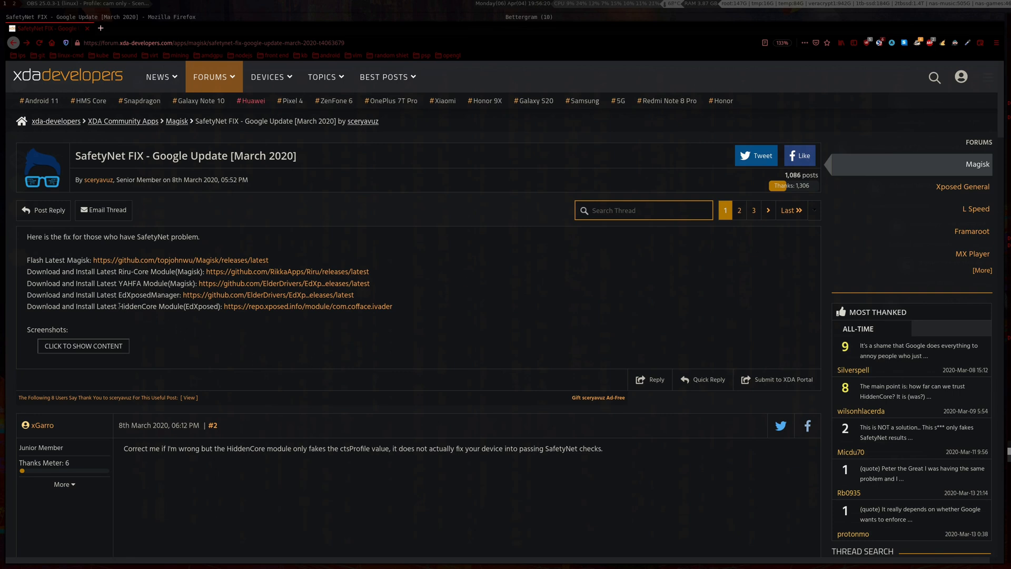
# - Jump to the group's pinned useful-links message and bring its Edxposed section into view
pyautogui.doubleClick(149, 307)
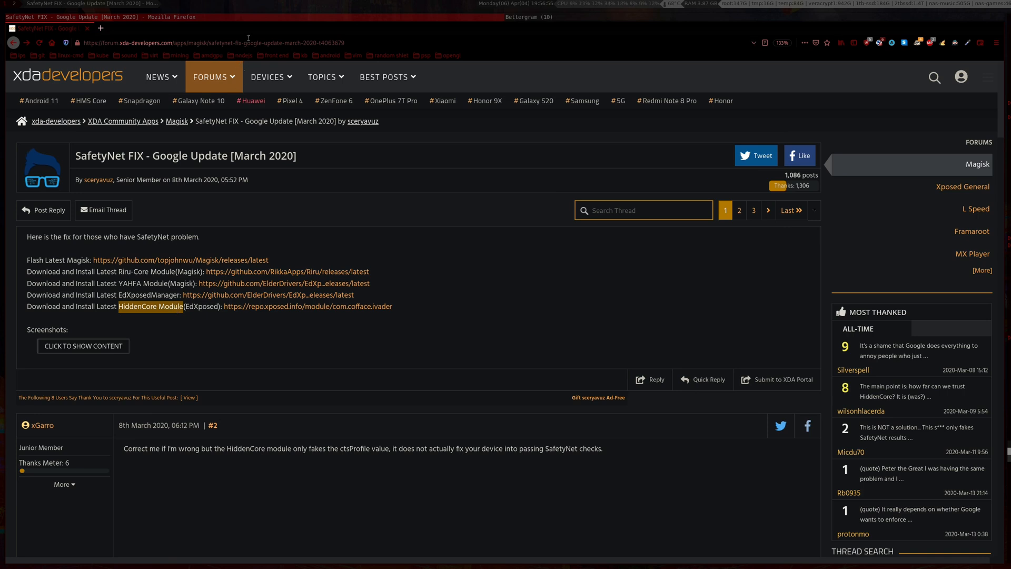
pyautogui.moveTo(396, 288)
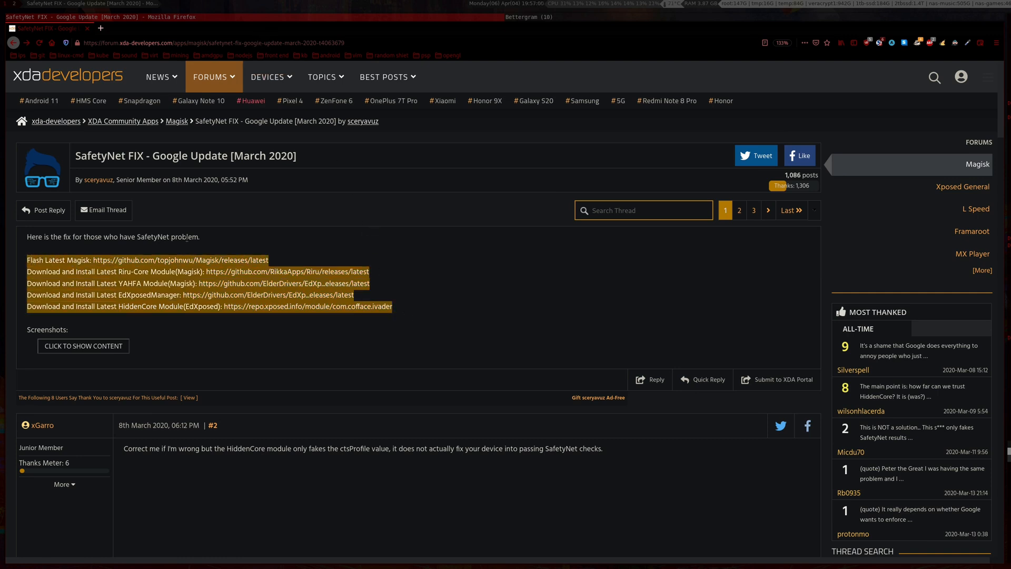
pyautogui.click(499, 194)
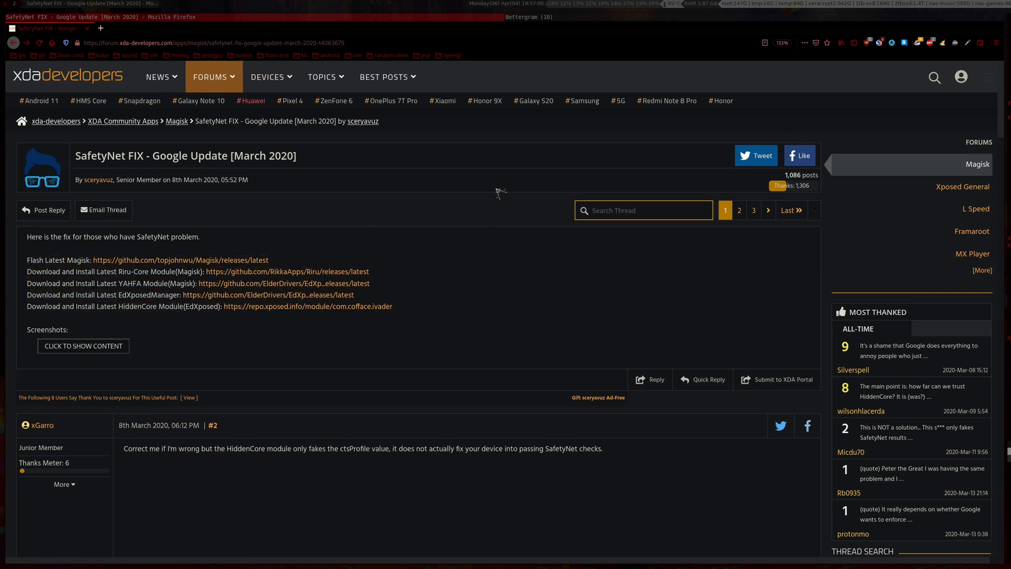
pyautogui.moveTo(529, 14)
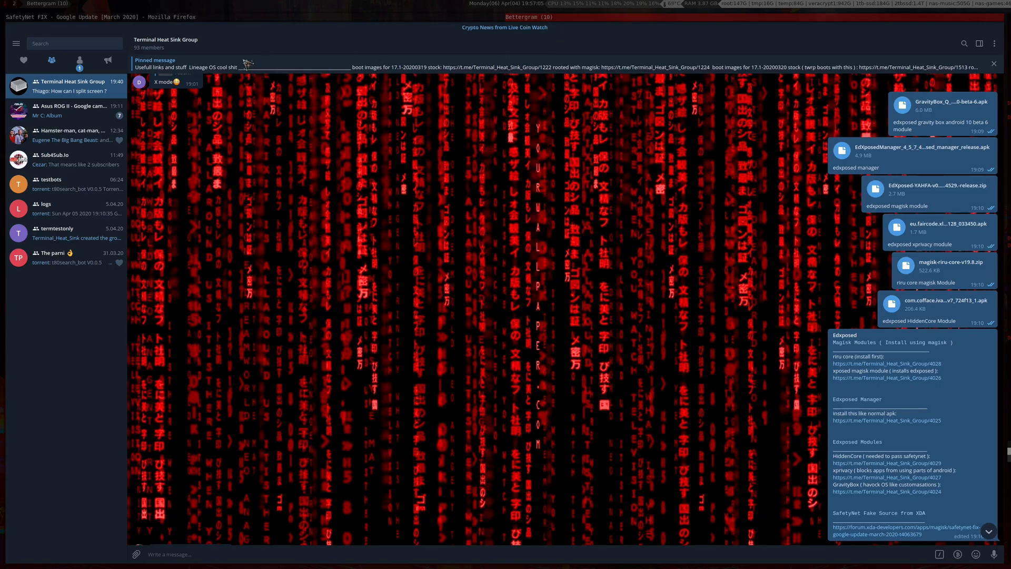
pyautogui.moveTo(481, 64)
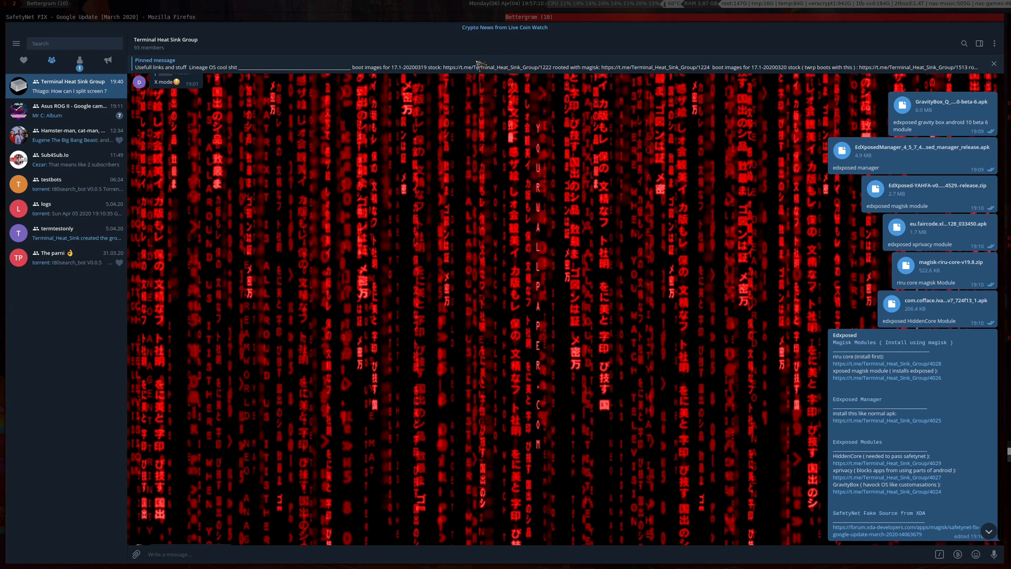
pyautogui.moveTo(491, 84)
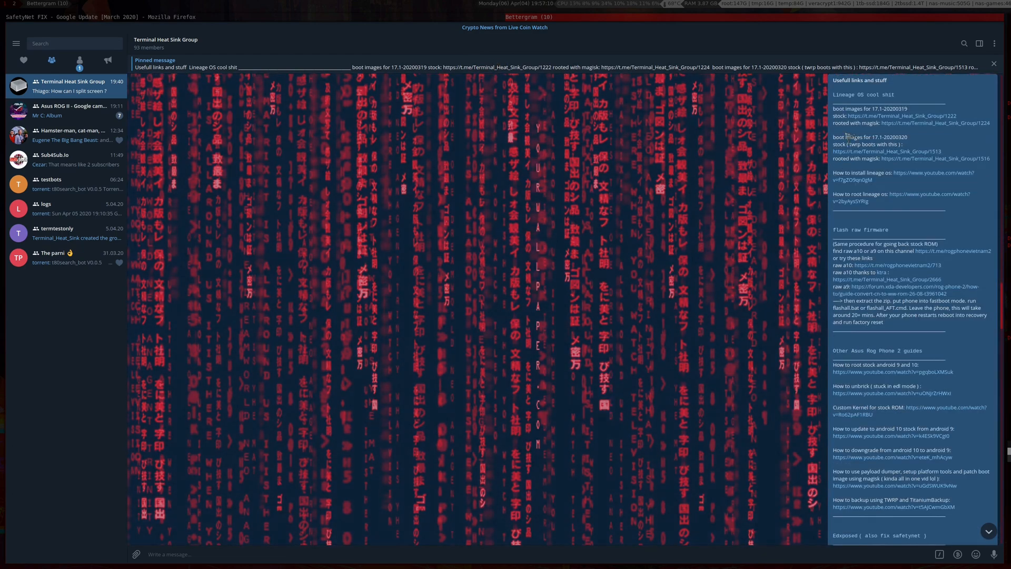
pyautogui.scroll(-3)
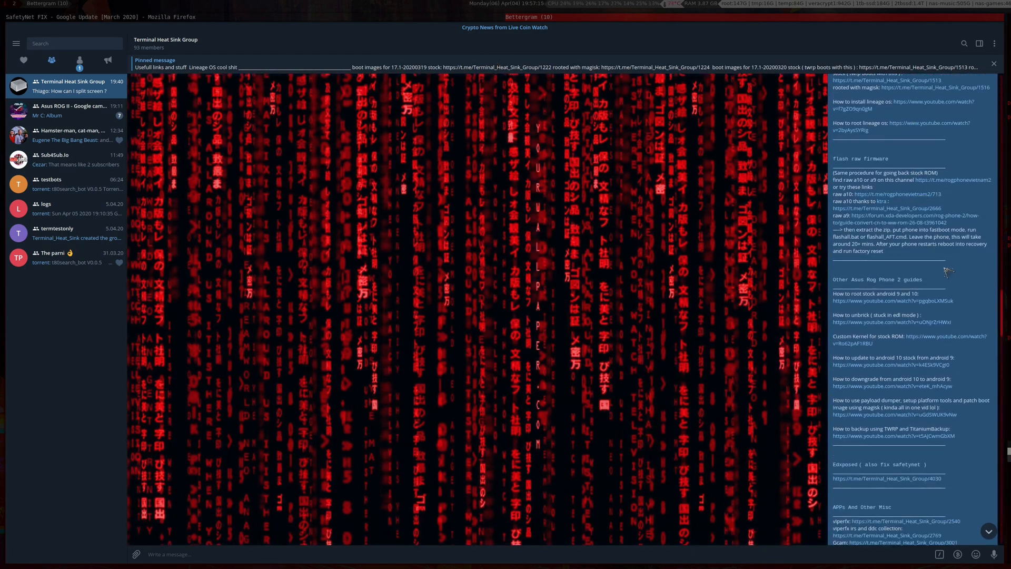
pyautogui.scroll(-3)
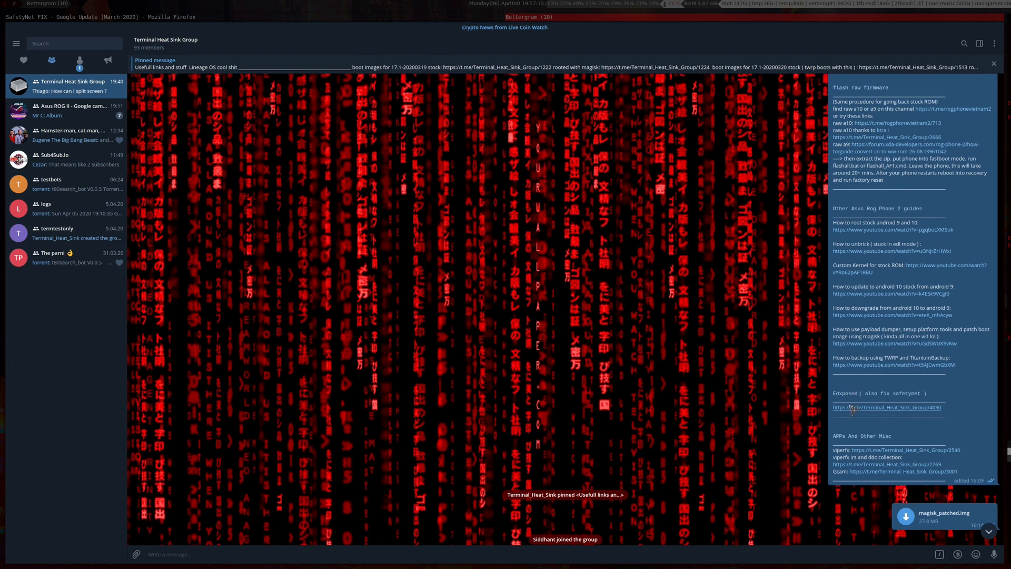
pyautogui.scroll(3)
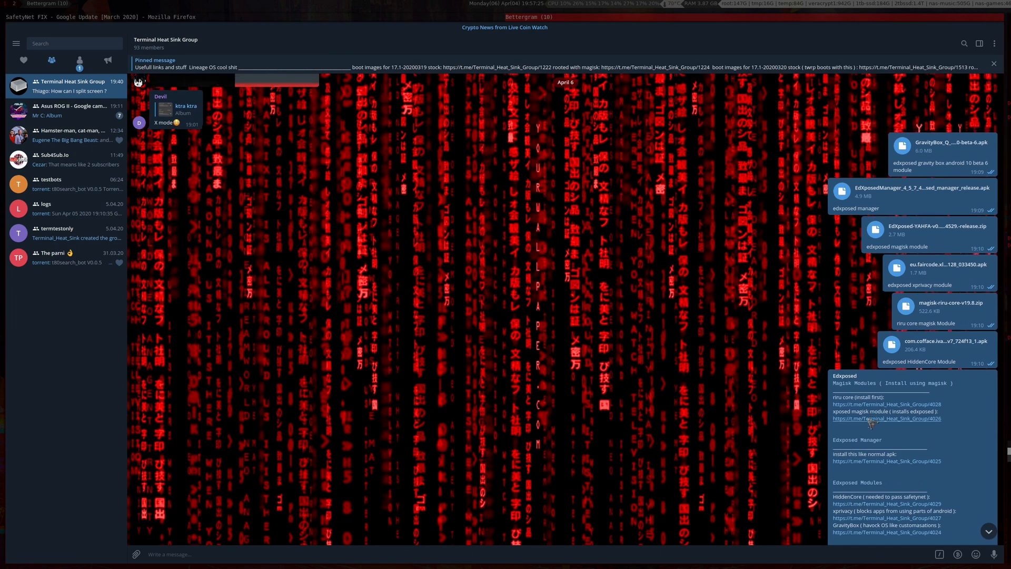
pyautogui.scroll(-3)
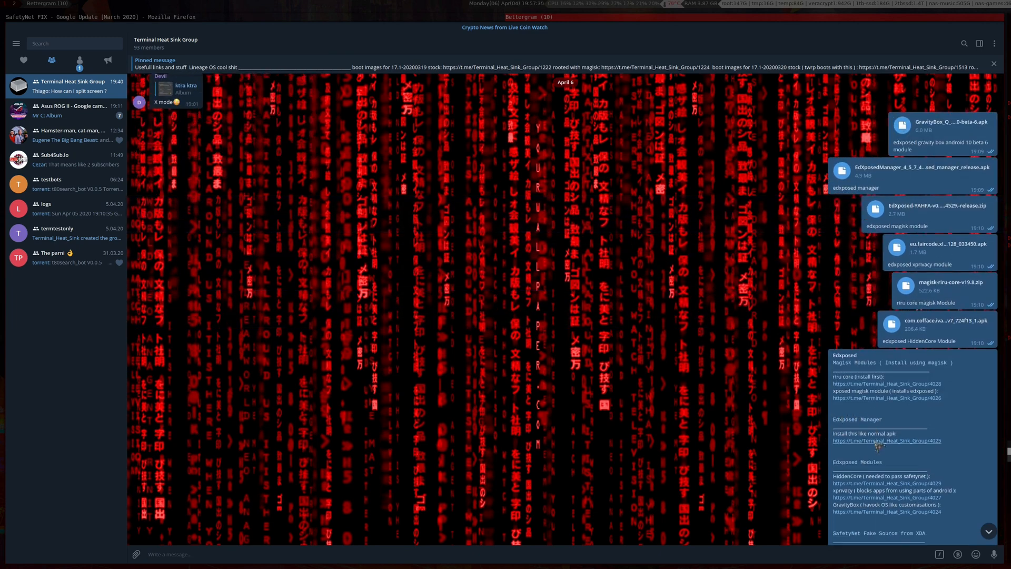
pyautogui.scroll(-3)
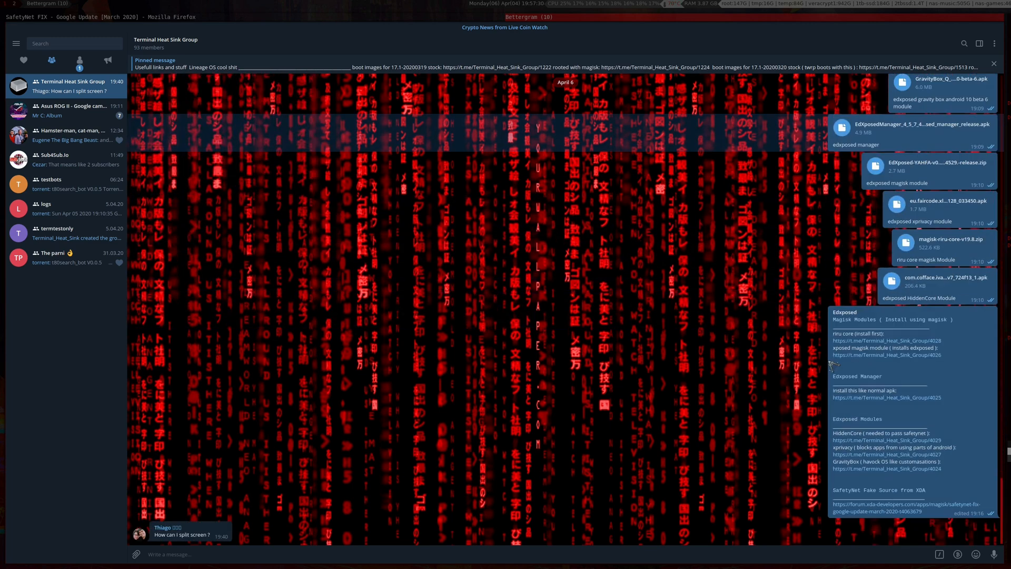